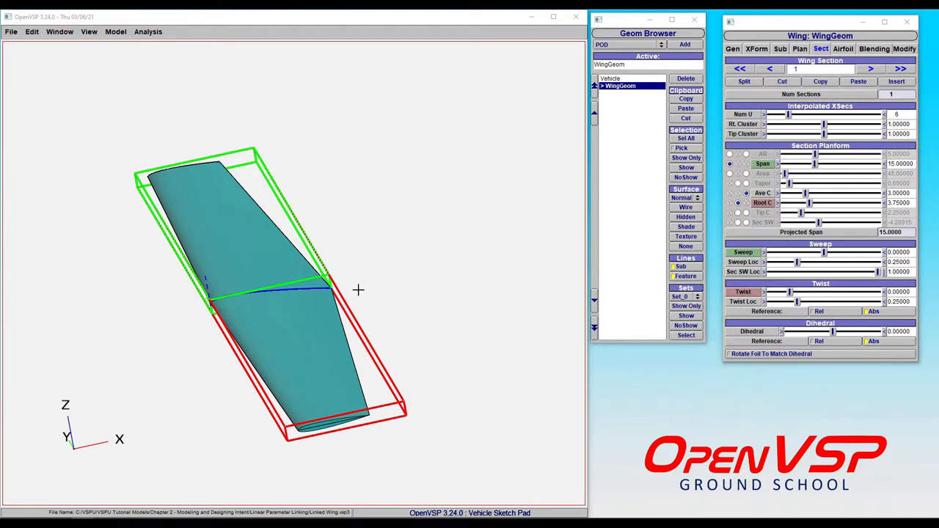
{"action": "mouse_move", "coordinate": [572, 202]}
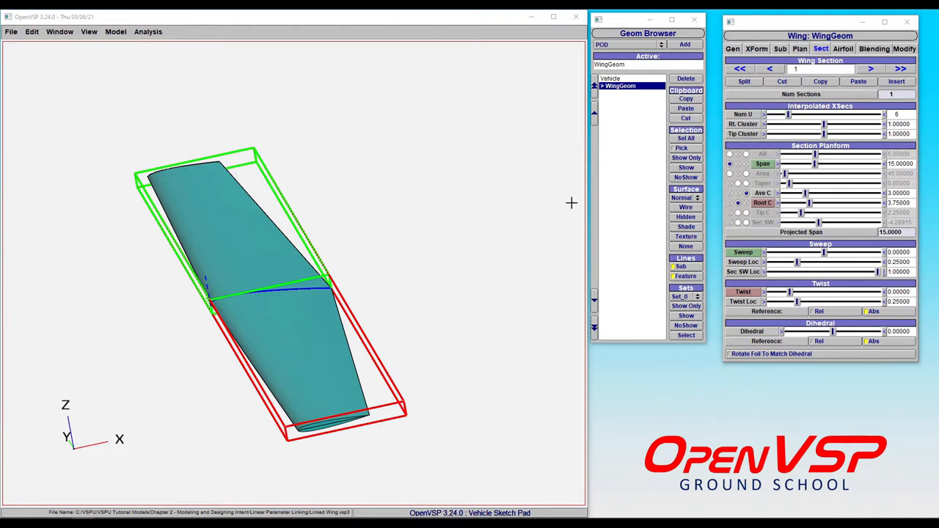
{"action": "mouse_move", "coordinate": [557, 196]}
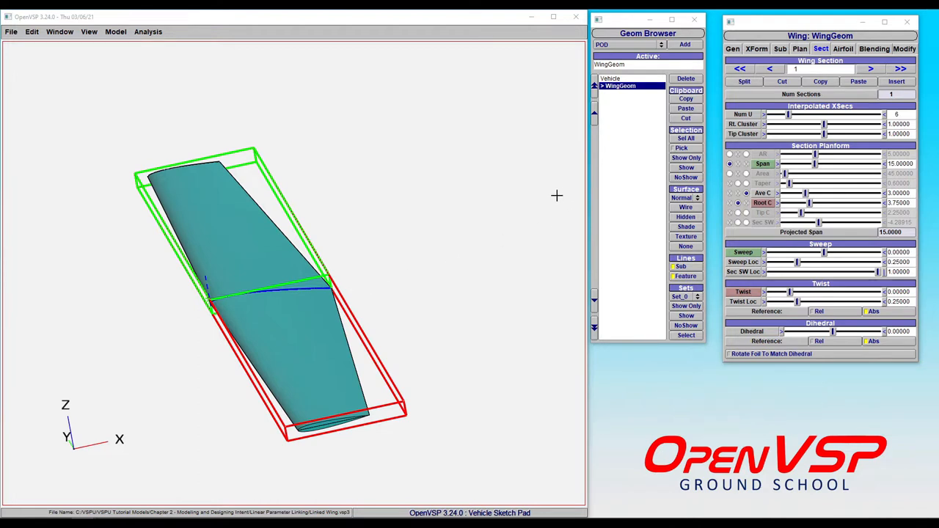
{"action": "mouse_move", "coordinate": [520, 194]}
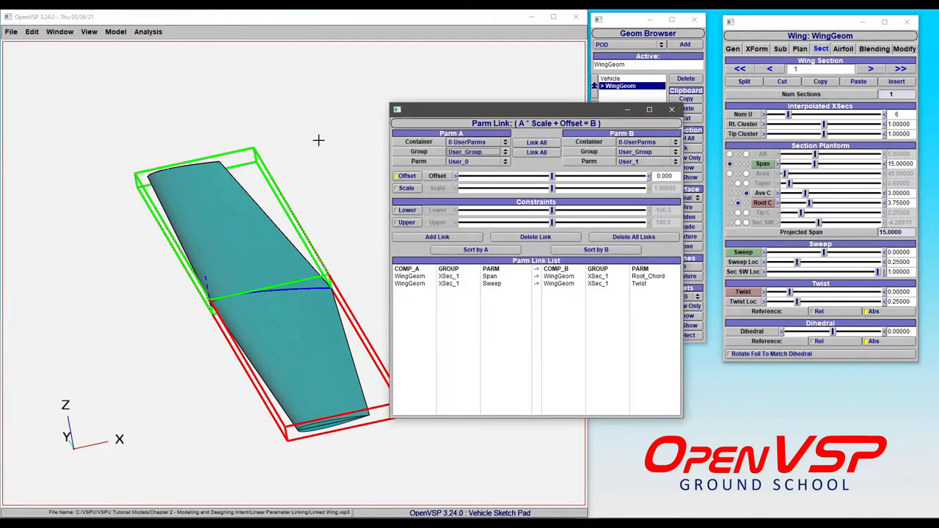
- Move the Parameter Link window aside so the Span→Root_Chord and Sweep→Twist links stay visible
{"action": "left_click_drag", "start_coordinate": [535, 108], "coordinate": [414, 111]}
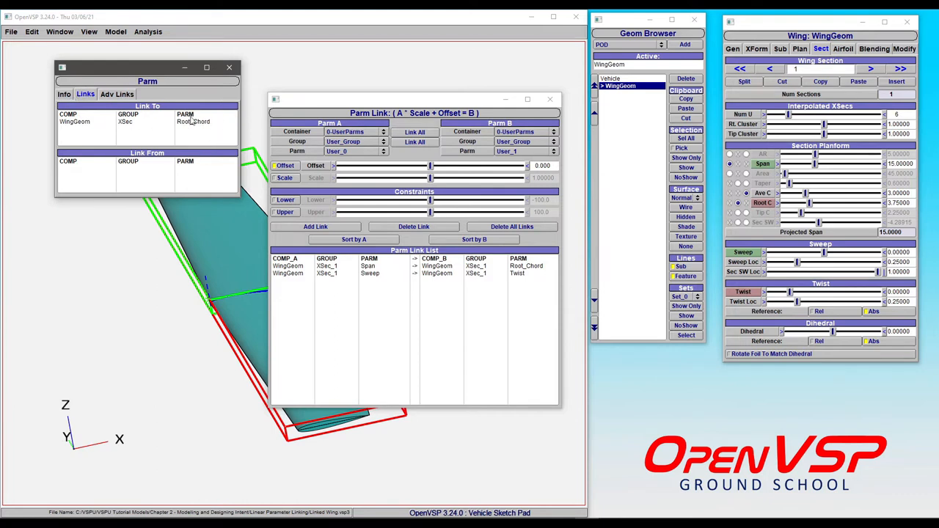
{"action": "mouse_move", "coordinate": [252, 145]}
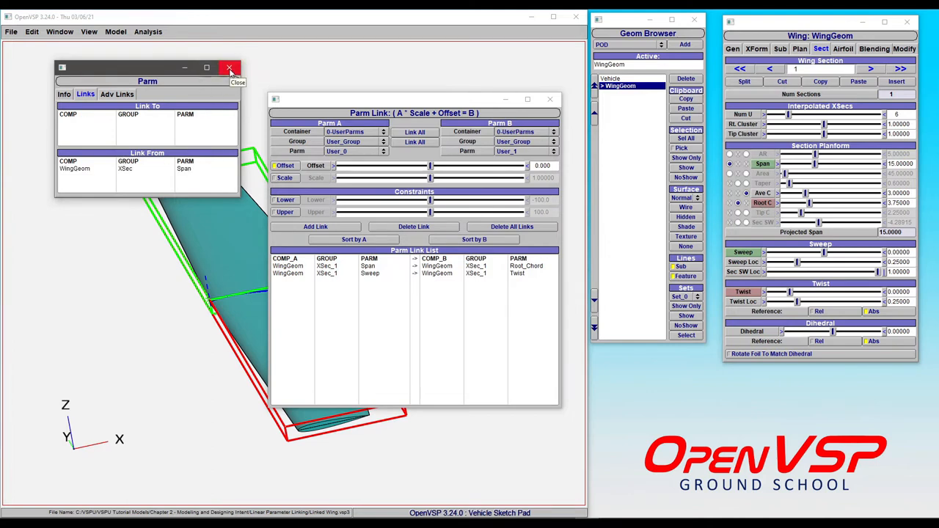
{"action": "left_click", "coordinate": [229, 67]}
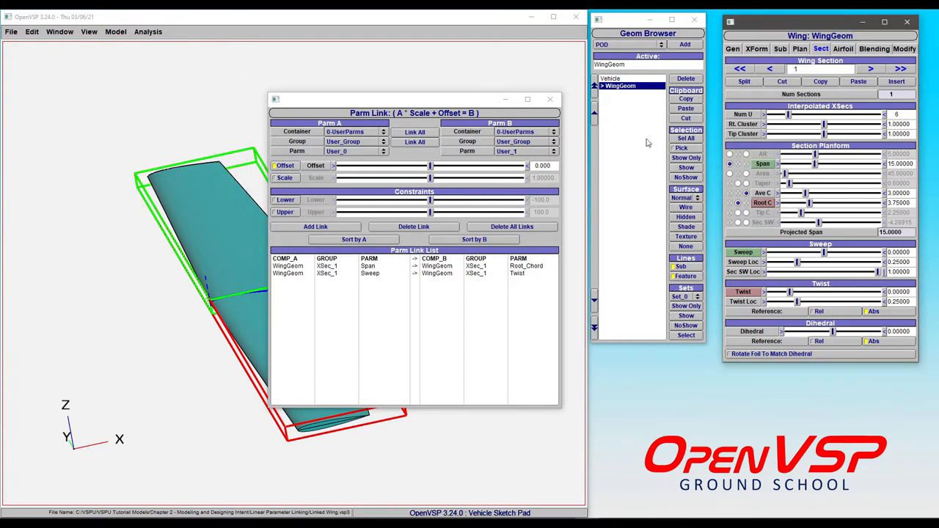
- Close the link list and set the span to about 15.45, with root chord following to about 3.84
{"action": "left_click", "coordinate": [549, 100]}
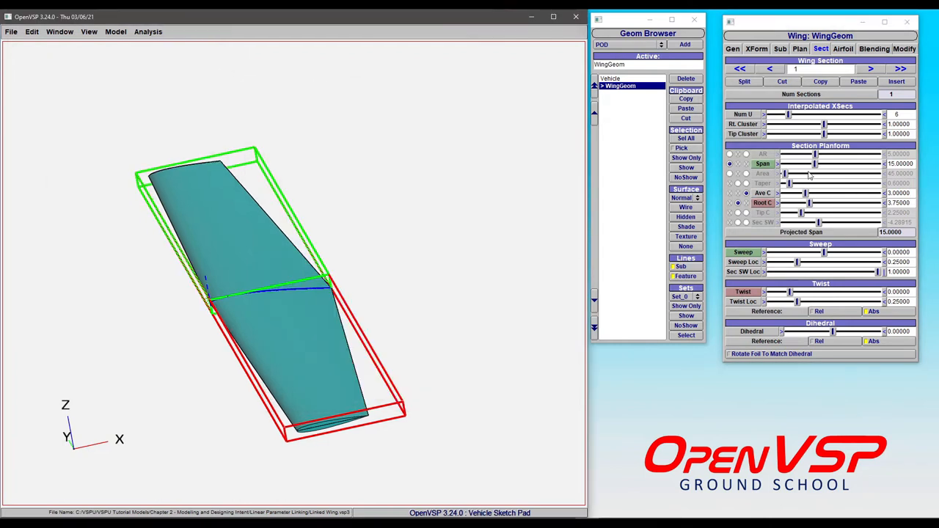
{"action": "left_click_drag", "start_coordinate": [815, 163], "coordinate": [800, 163]}
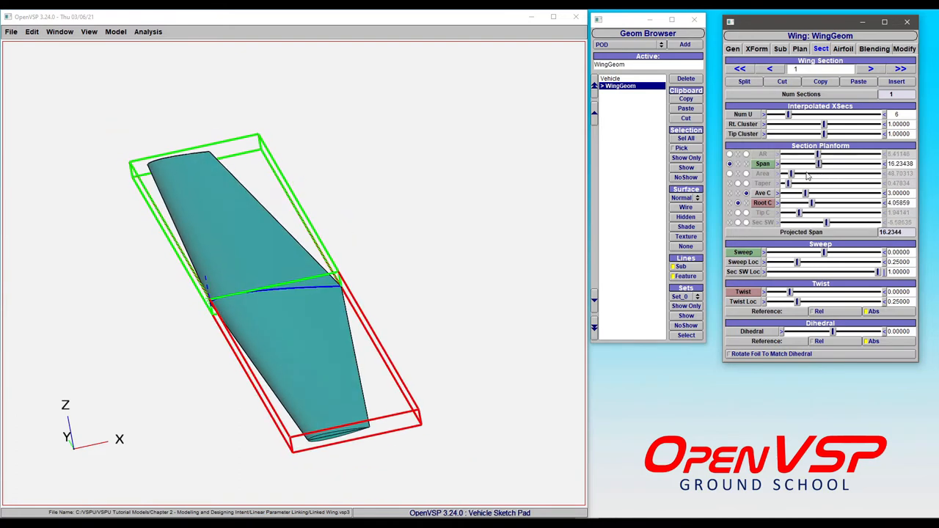
{"action": "left_click_drag", "start_coordinate": [804, 155], "coordinate": [819, 156]}
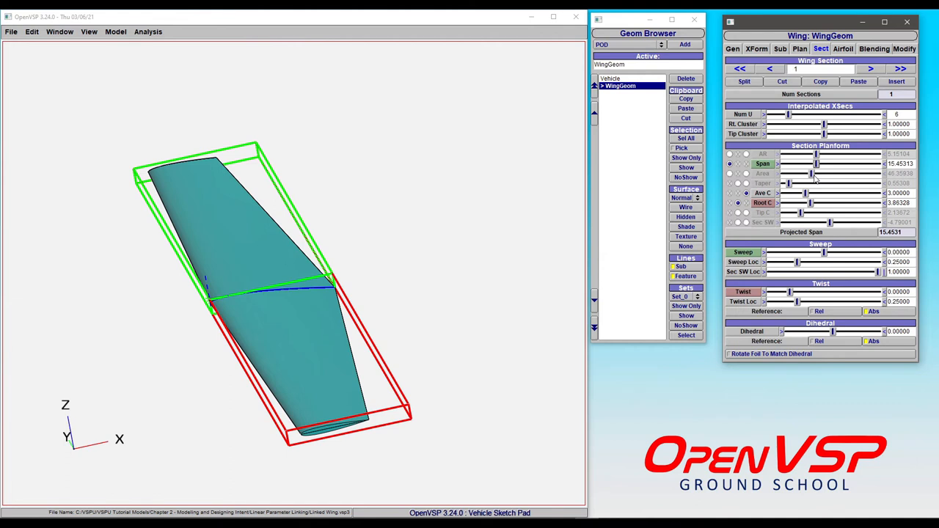
{"action": "mouse_move", "coordinate": [848, 245]}
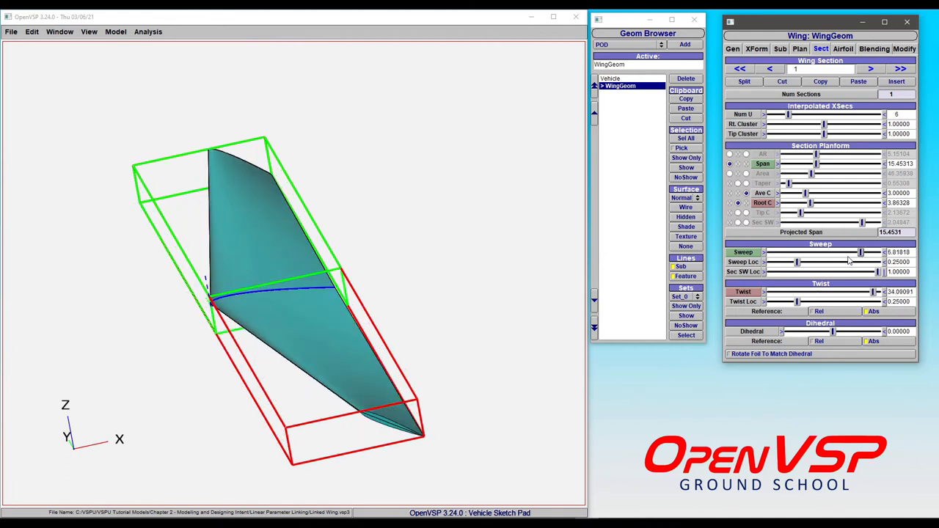
- Swing sweep strongly negative then positive, settling near 0.36 with linked twist about 1.62
{"action": "left_click_drag", "start_coordinate": [860, 252], "coordinate": [779, 252]}
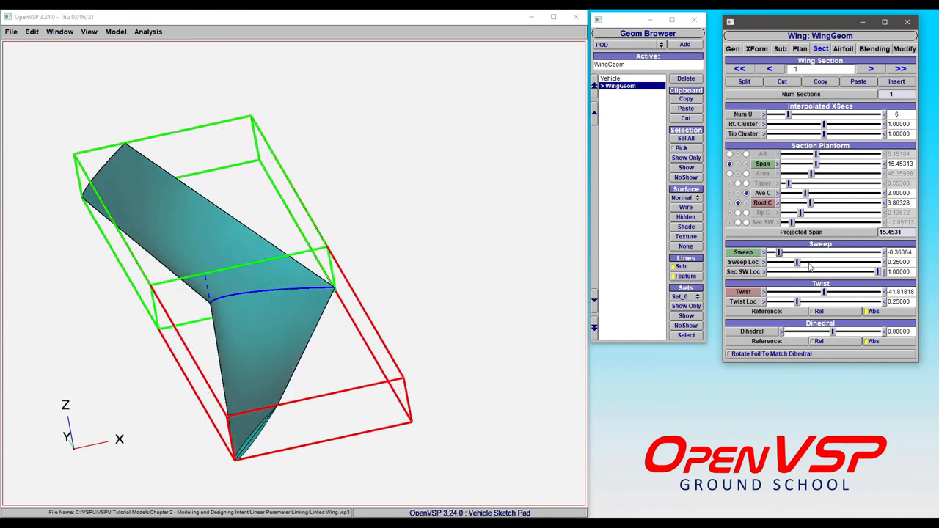
{"action": "left_click_drag", "start_coordinate": [779, 252], "coordinate": [871, 252]}
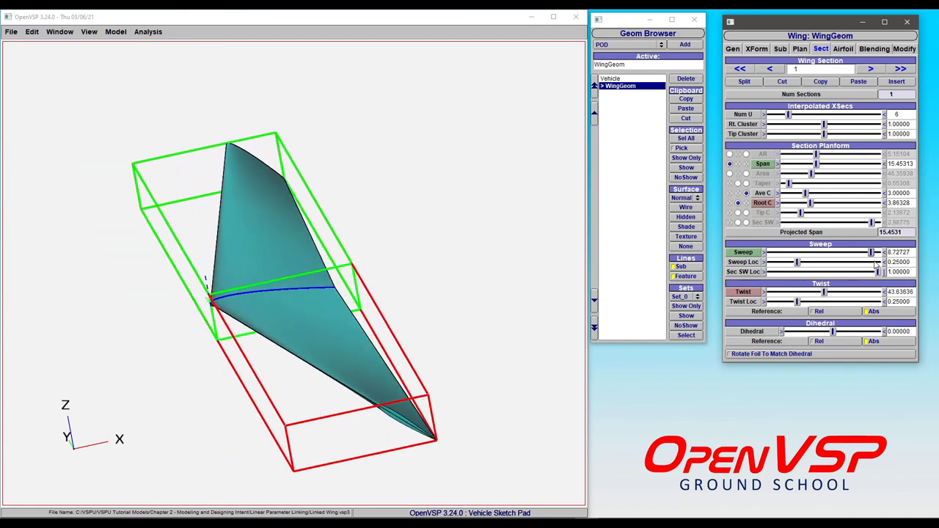
{"action": "left_click_drag", "start_coordinate": [869, 252], "coordinate": [822, 253]}
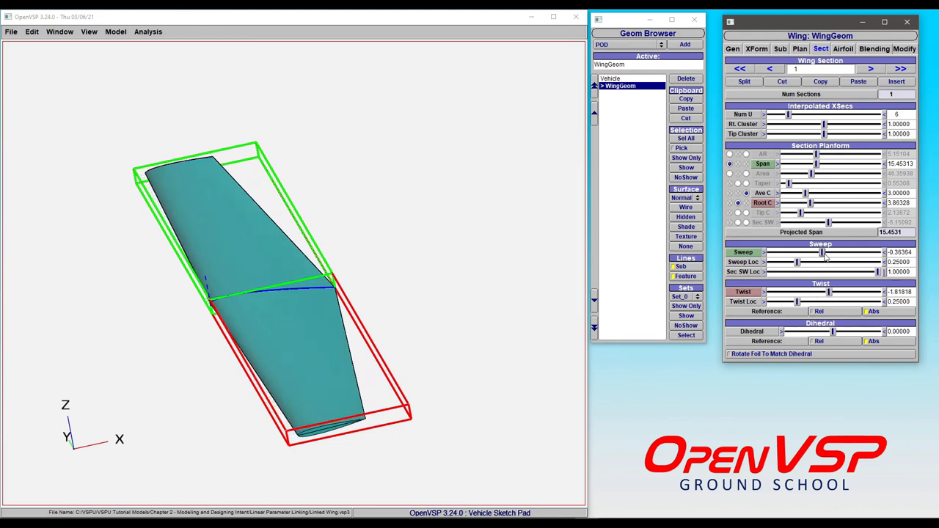
{"action": "left_click_drag", "start_coordinate": [822, 253], "coordinate": [828, 253]}
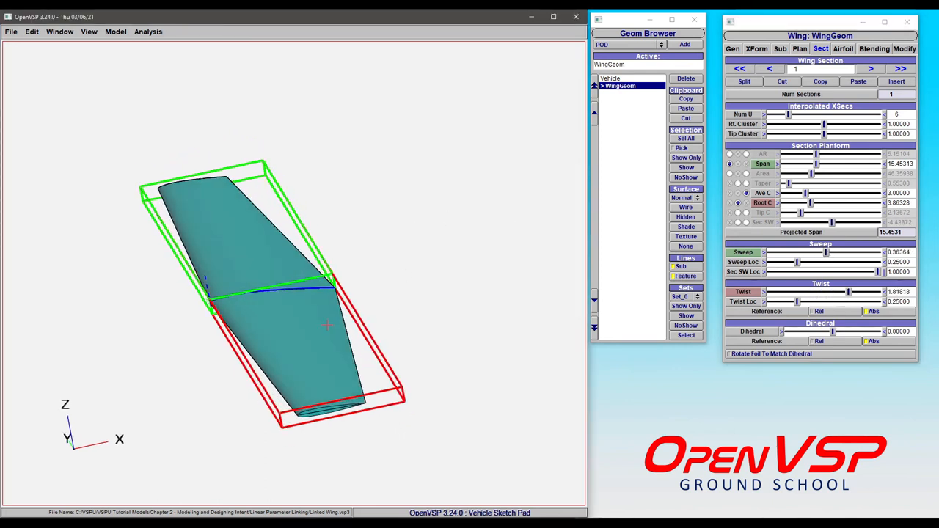